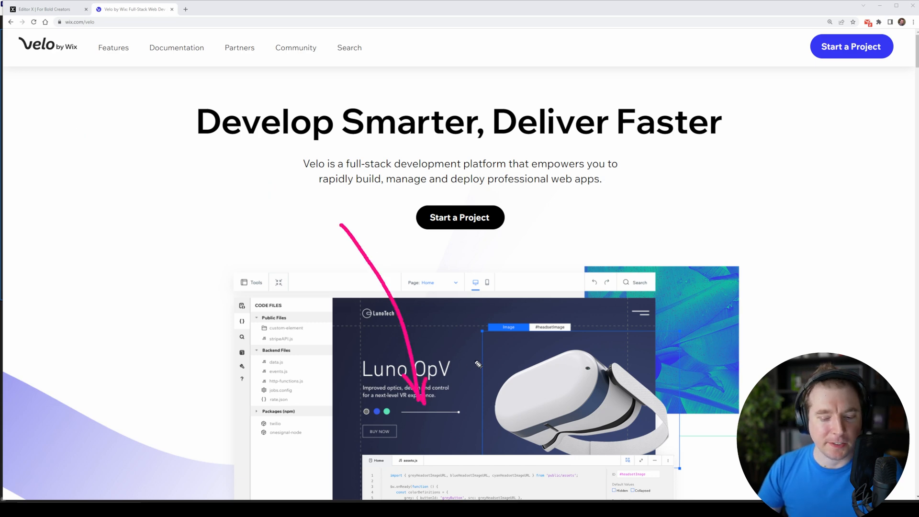
Turn on Dev Mode from the top menu so the Home page code panel appears.
scroll("down", 3)
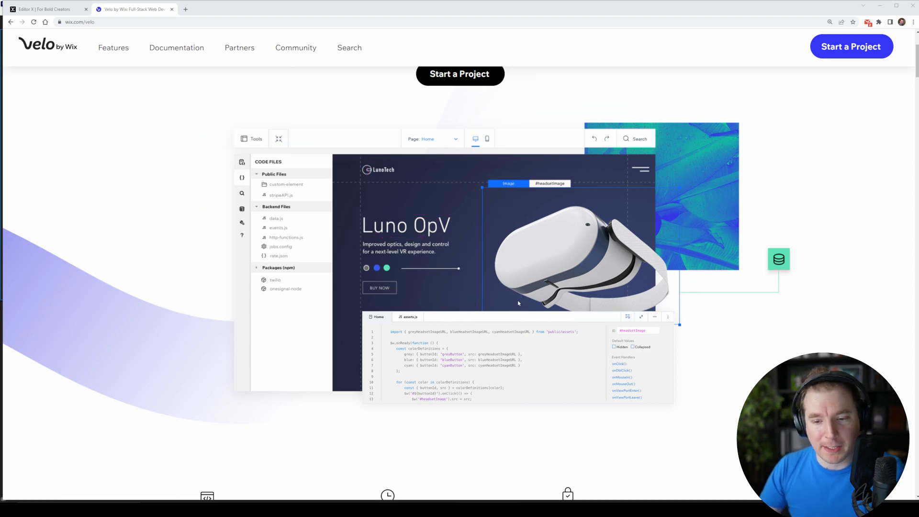
scroll("down", 3)
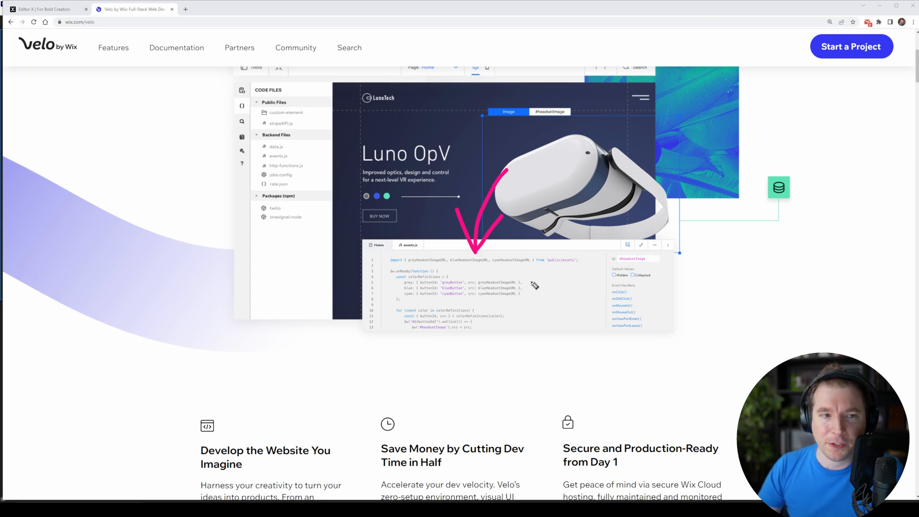
scroll("down", 3)
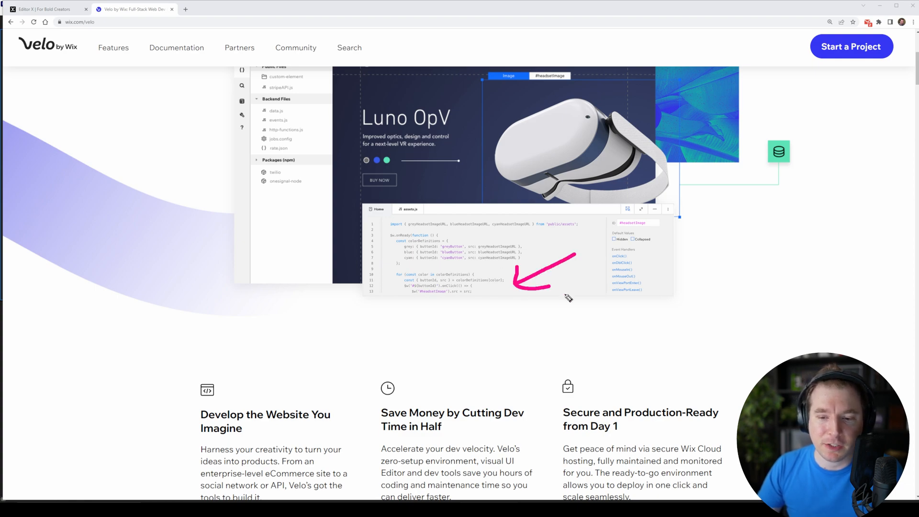
scroll("down", 3)
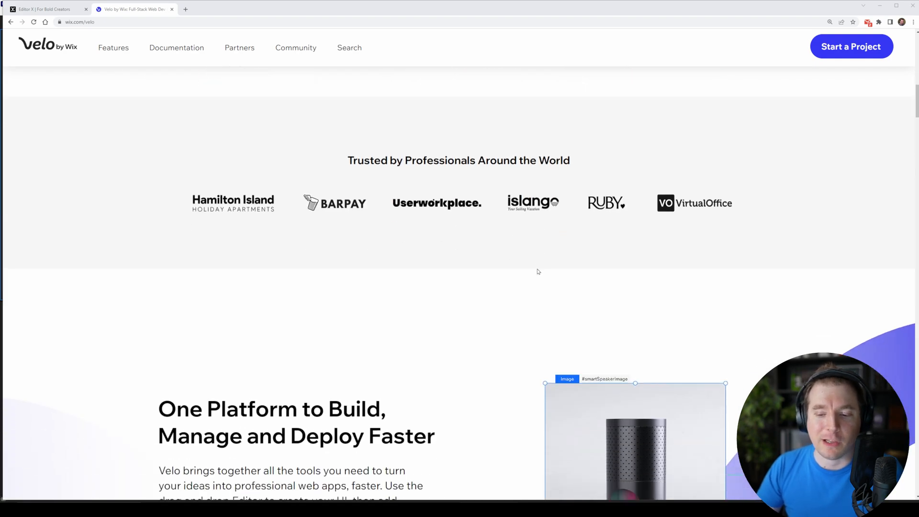
scroll("down", 3)
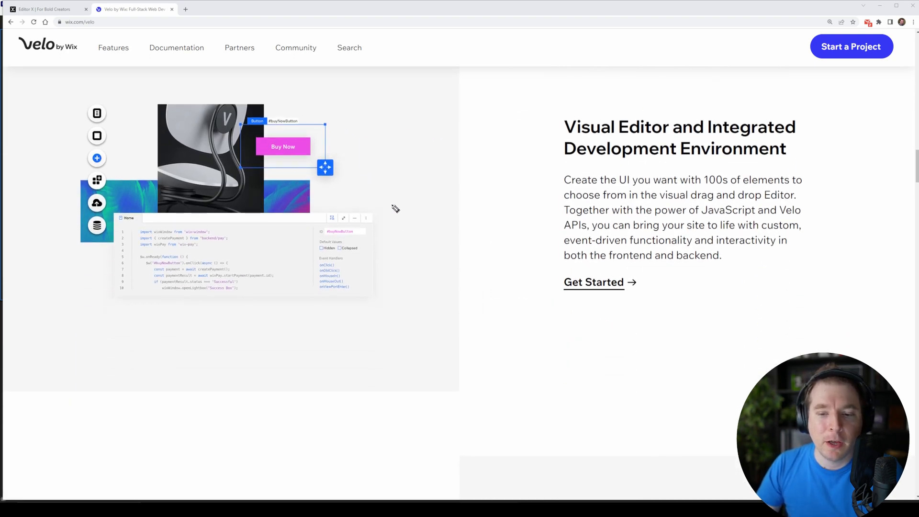
scroll("down", 3)
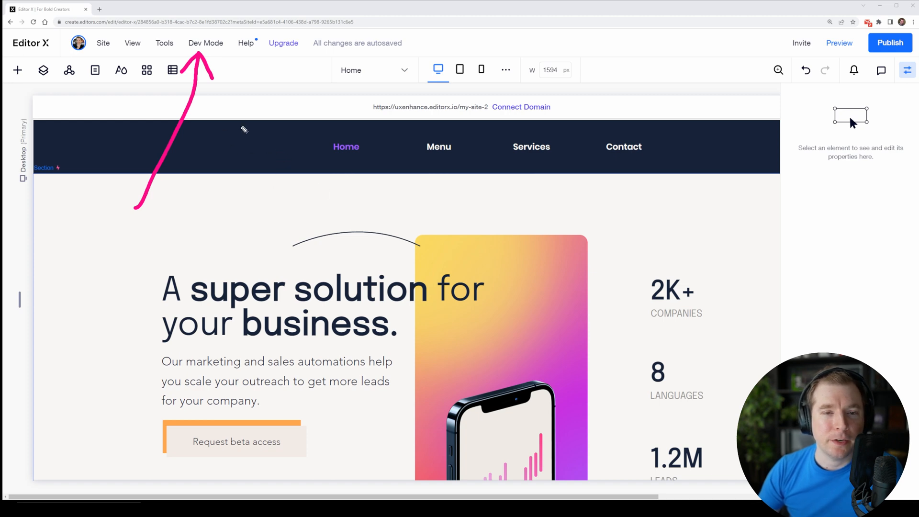
left_click(206, 43)
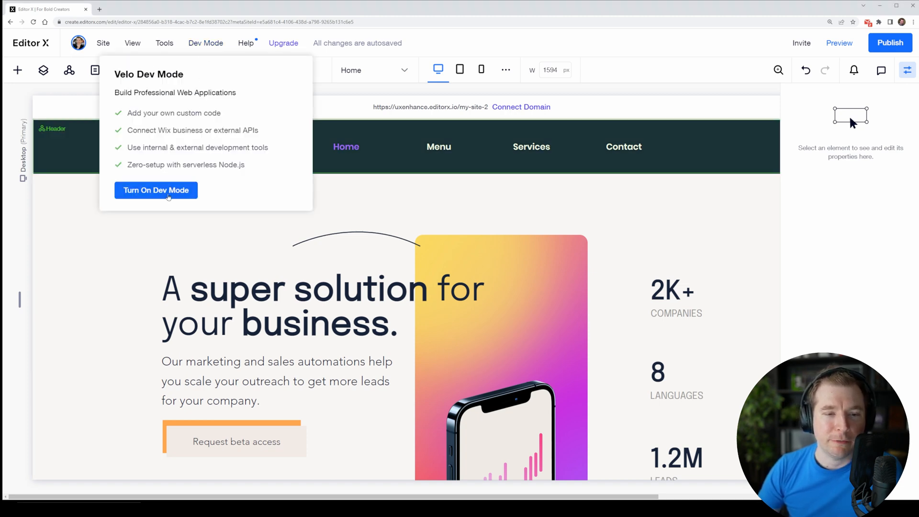
left_click(156, 190)
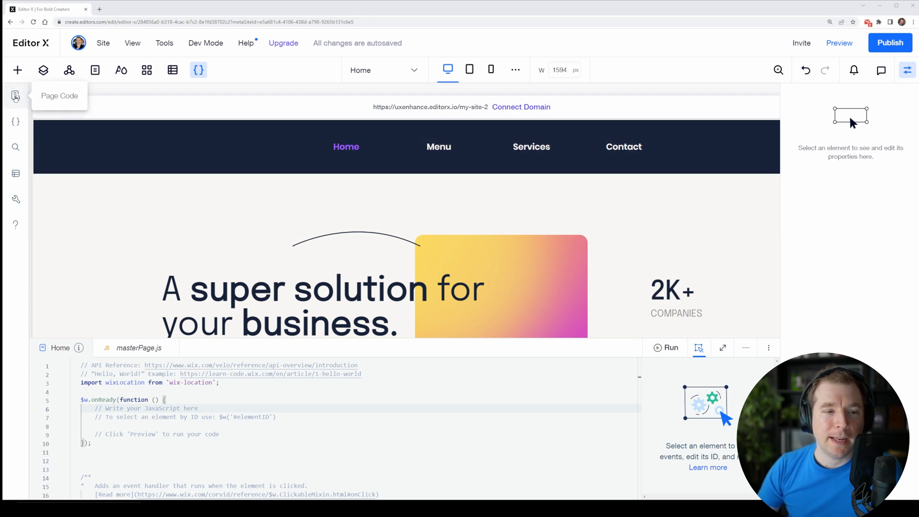
Browse the Menu, Example and Home page code, then open masterPage.js.
left_click(15, 95)
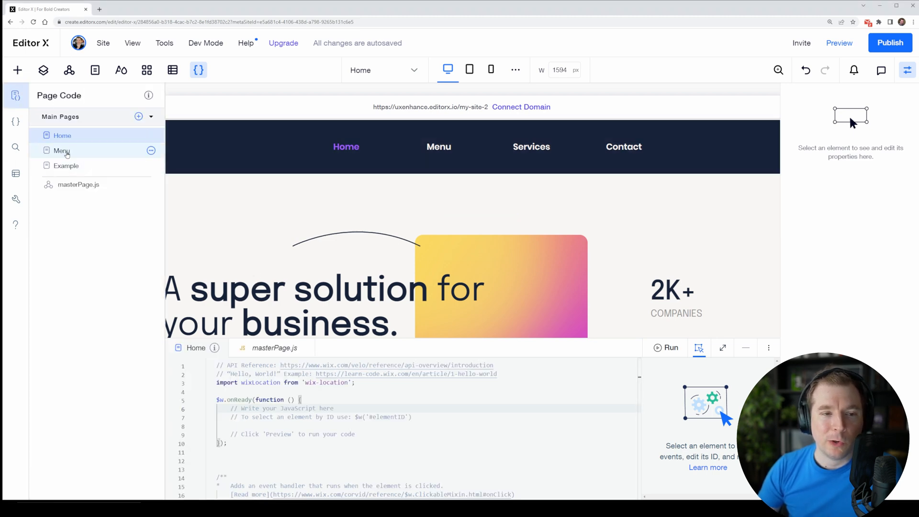
left_click(62, 135)
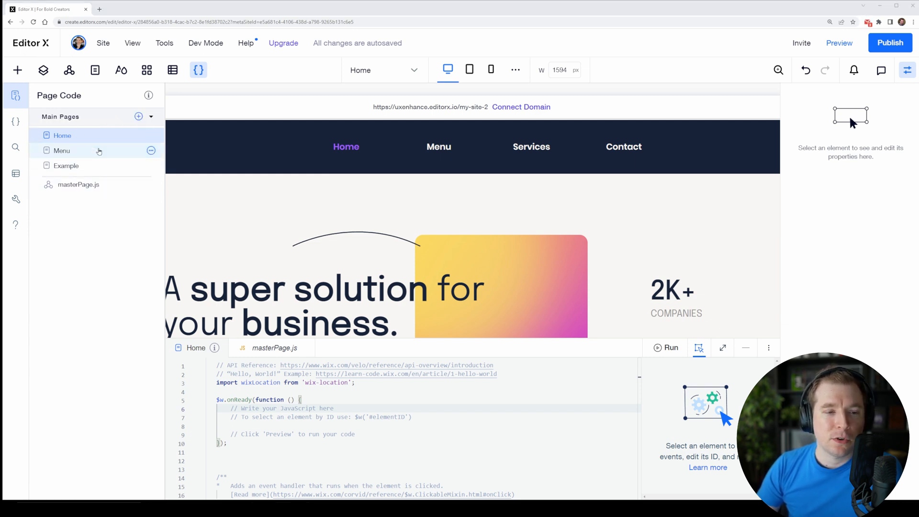
left_click(62, 150)
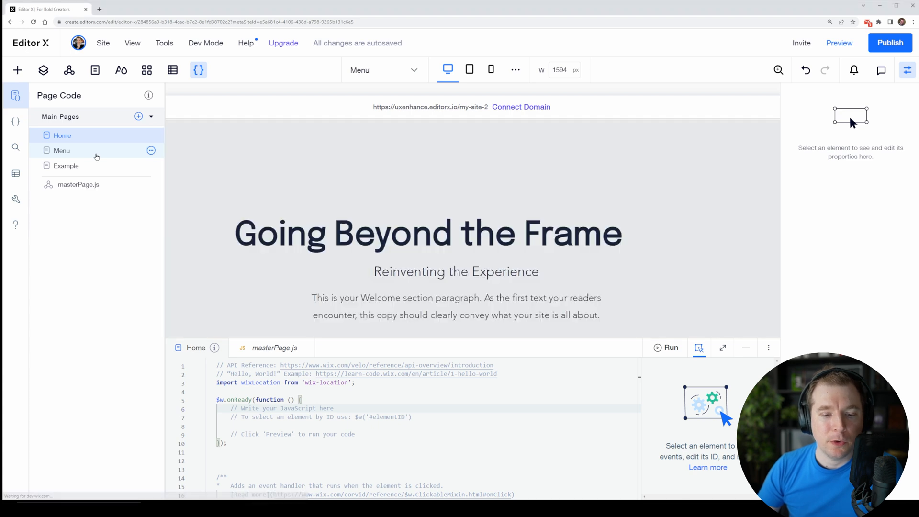
left_click(66, 165)
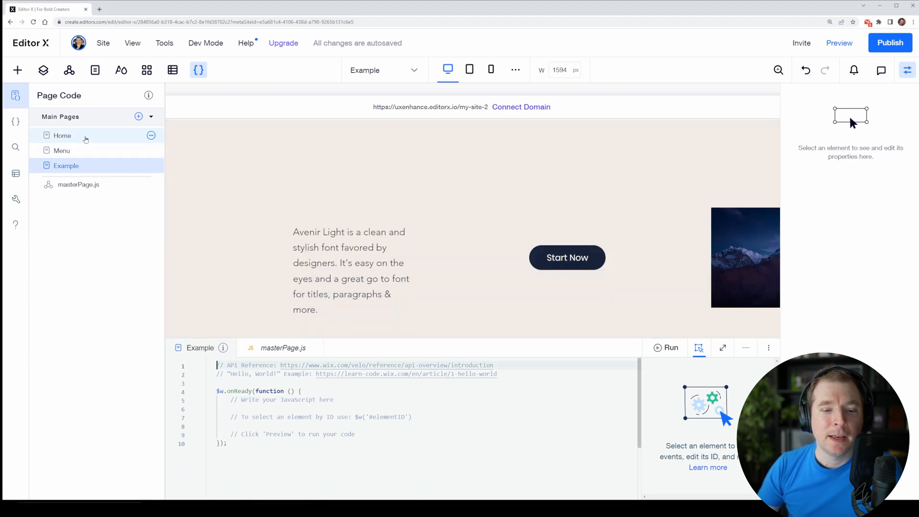
left_click(63, 135)
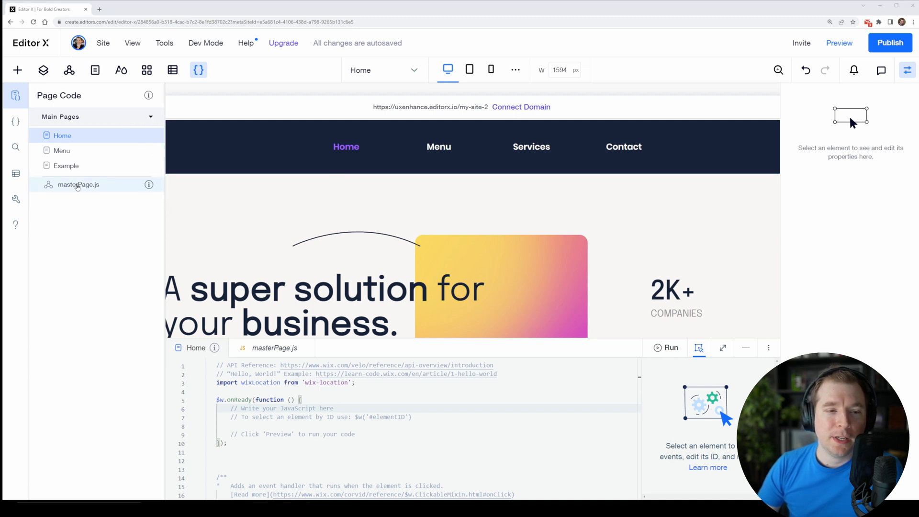
left_click(78, 183)
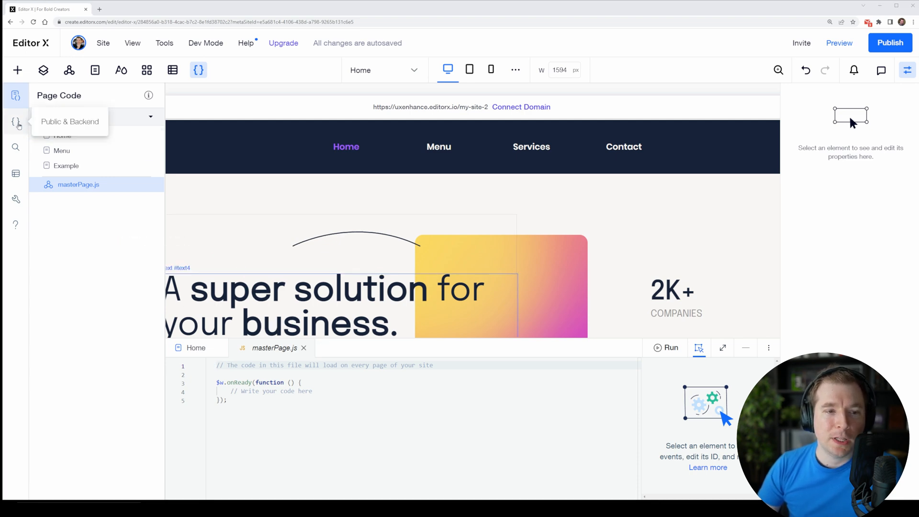
Check the Public & Backend, Search Your Code, Databases and Developer Tools panels.
left_click(15, 121)
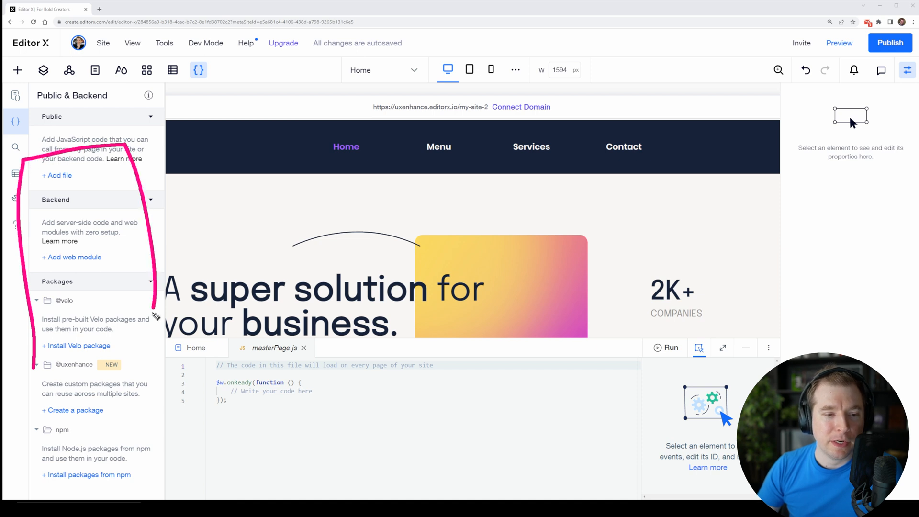
mouse_move(16, 147)
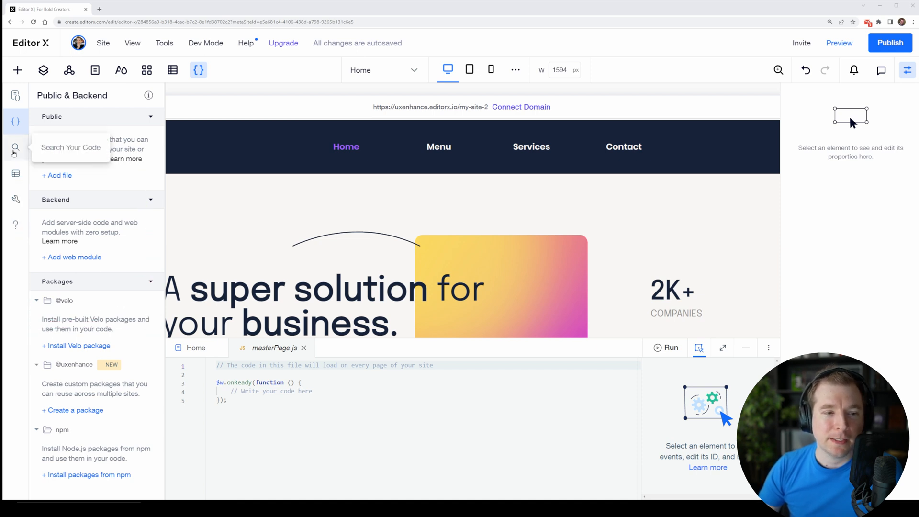
left_click(16, 147)
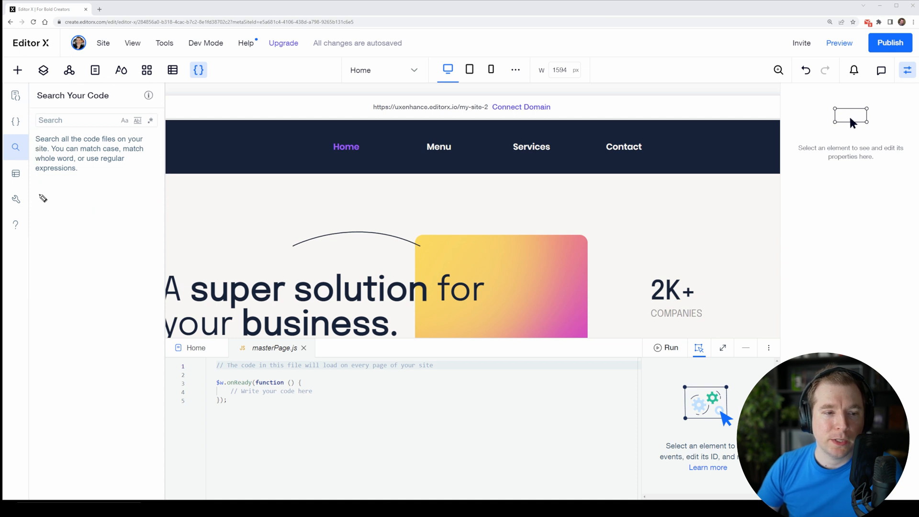
left_click(16, 173)
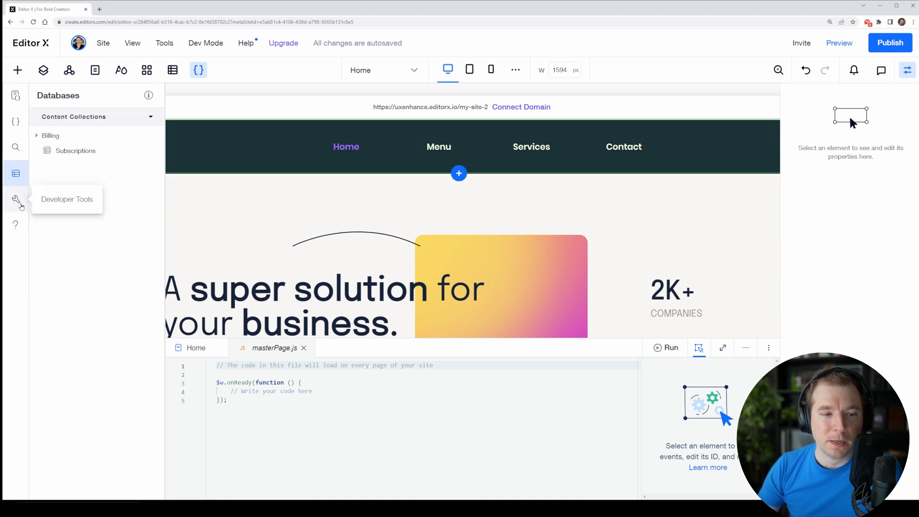
left_click(16, 199)
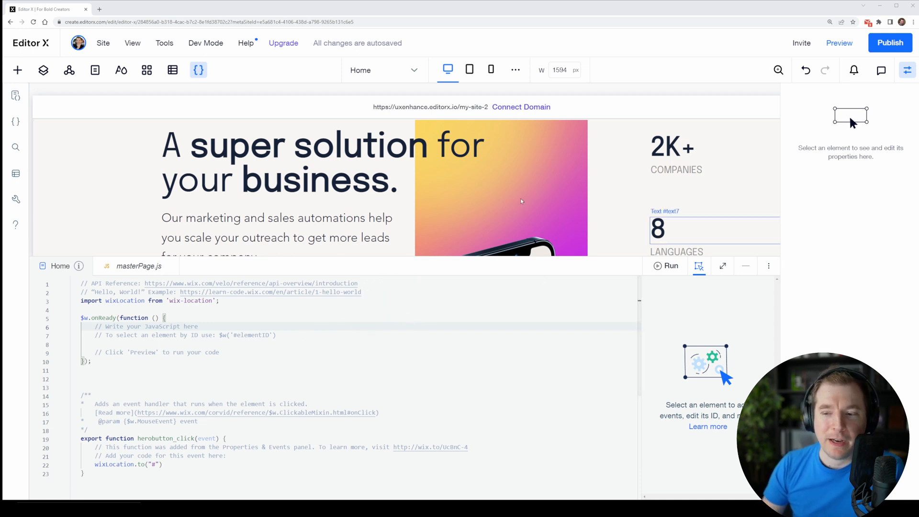
Select the Request beta access container to show its herobutton_click onClick handler.
scroll("down", 3)
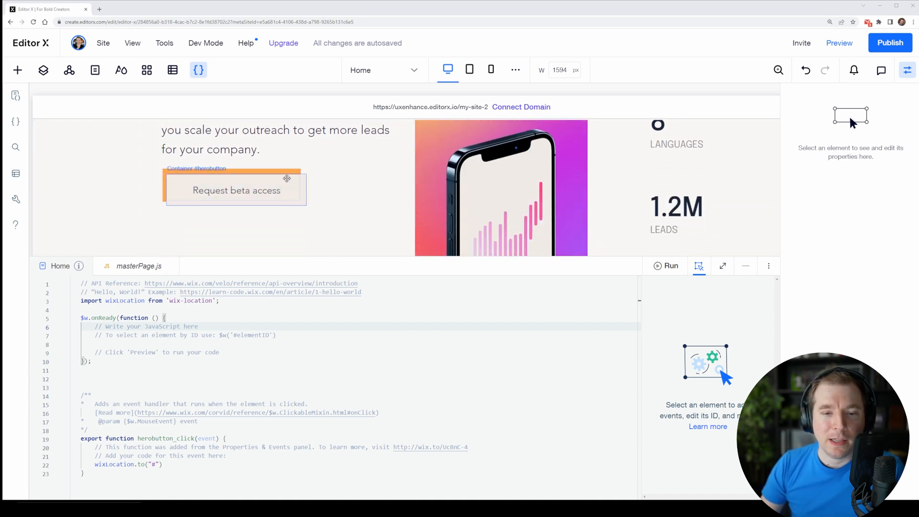
left_click(236, 190)
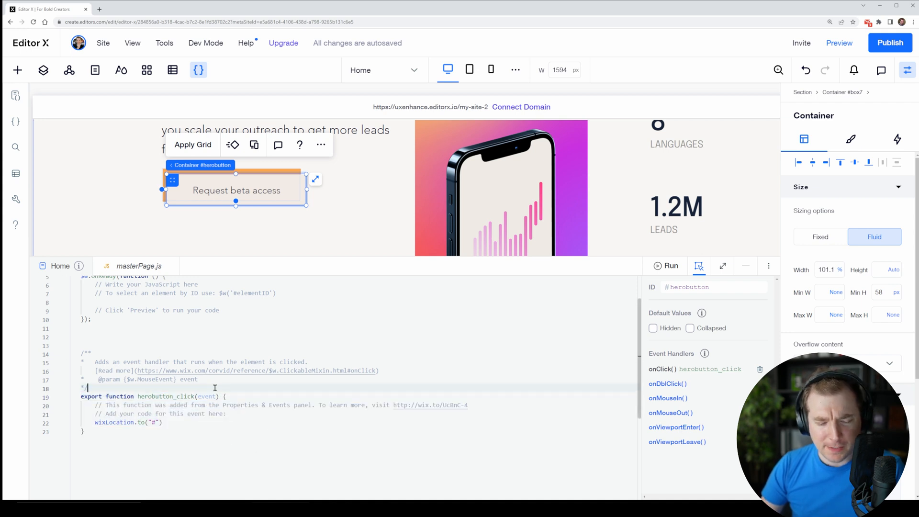
scroll("down", 3)
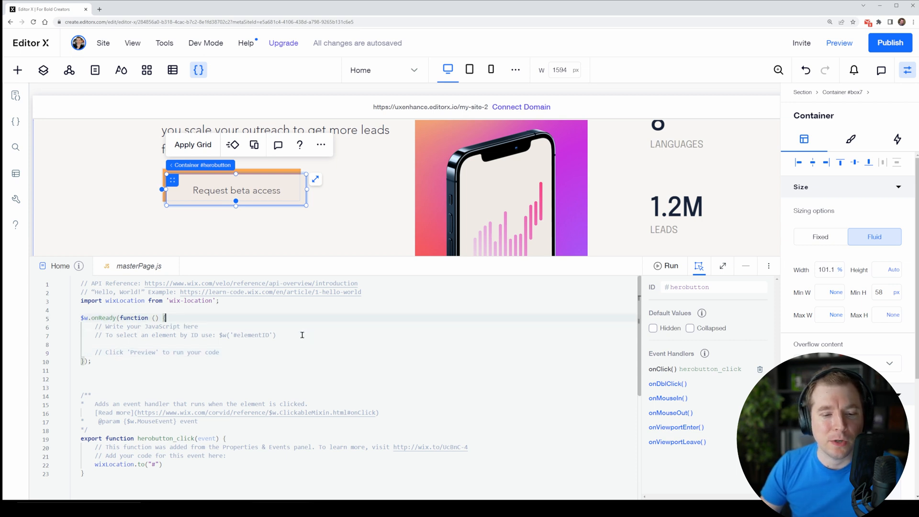
Add $w("#herobutton").hide(); inside onReady in the Home page code.
key("enter")
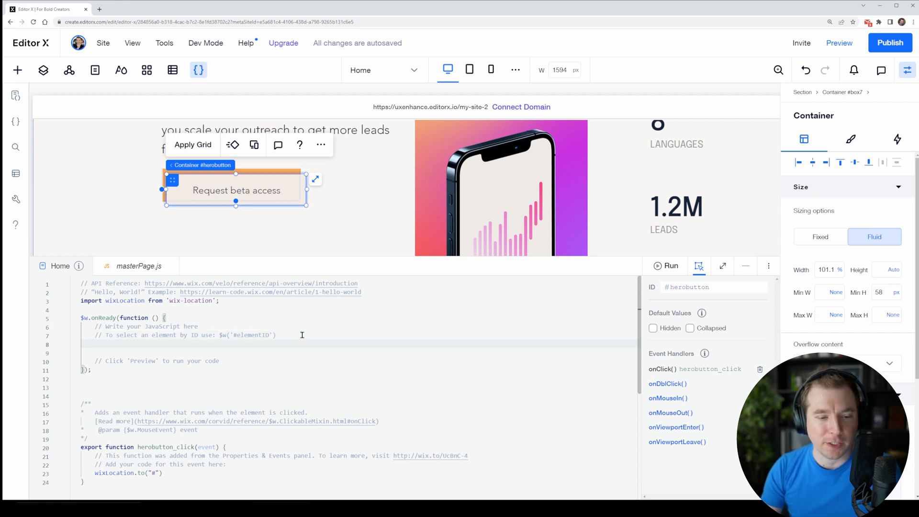
type("$w")
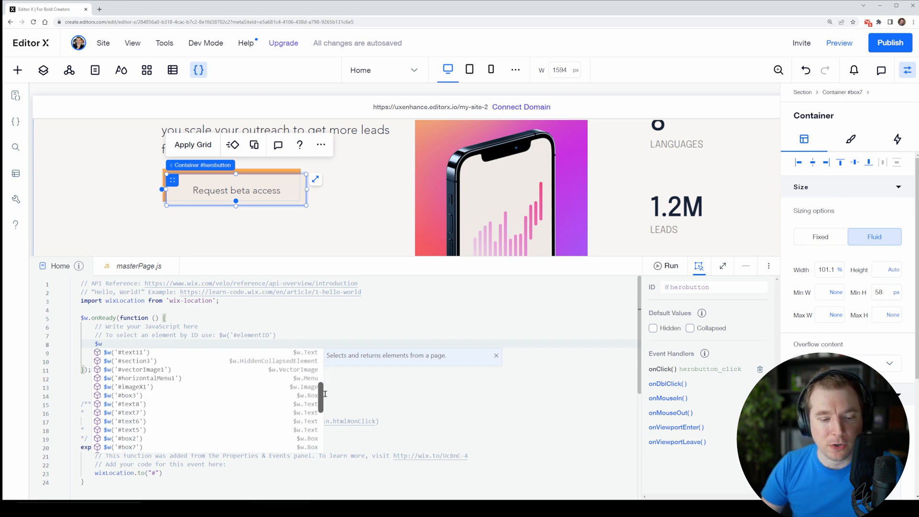
scroll("down", 3)
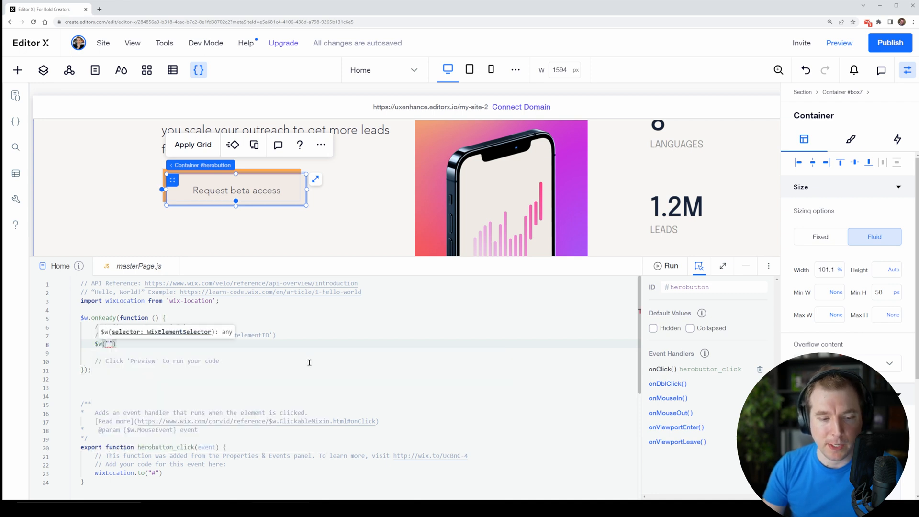
type("her")
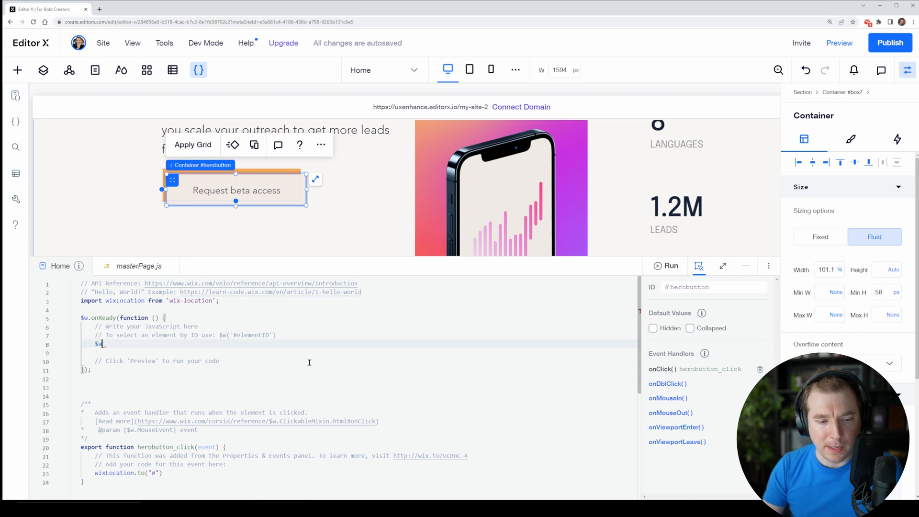
type("w")
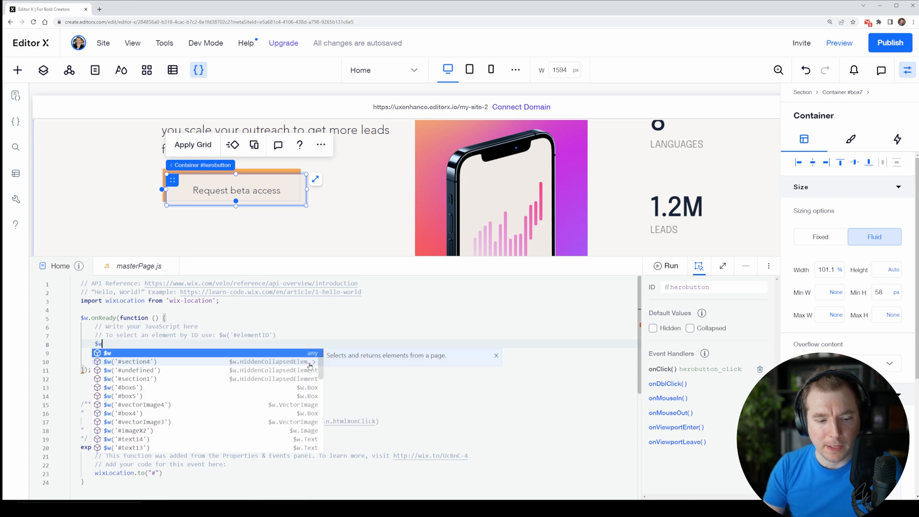
type("(\"#")
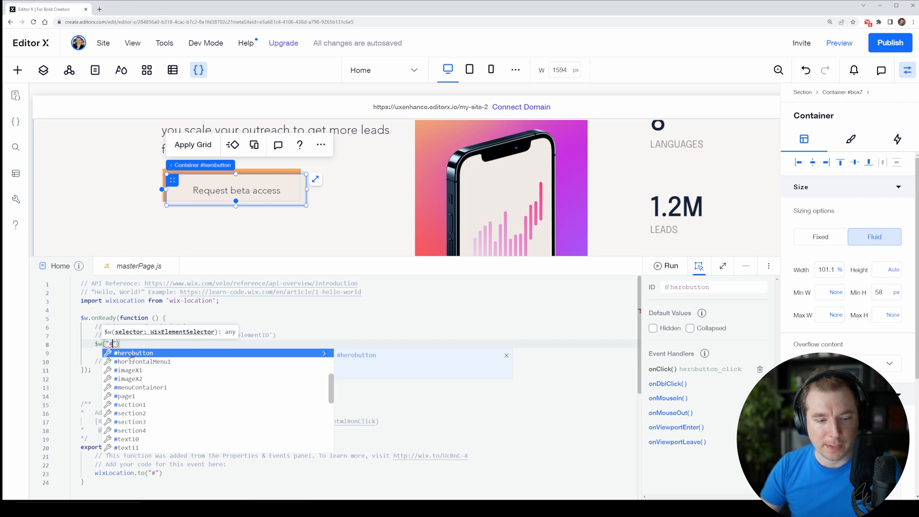
left_click(134, 352)
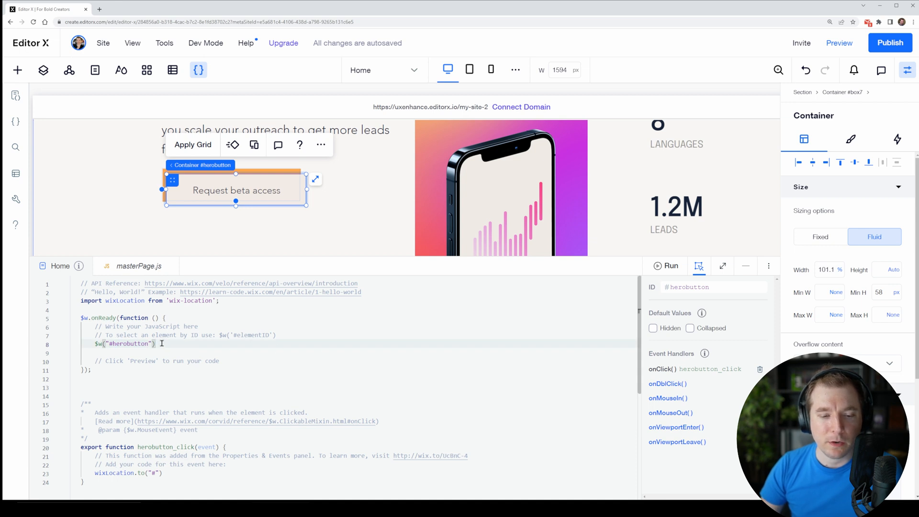
type(".")
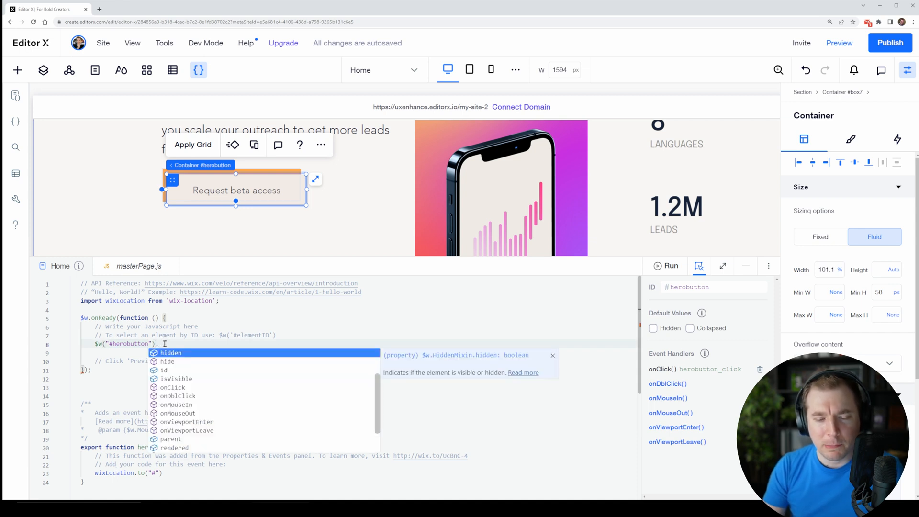
mouse_move(180, 362)
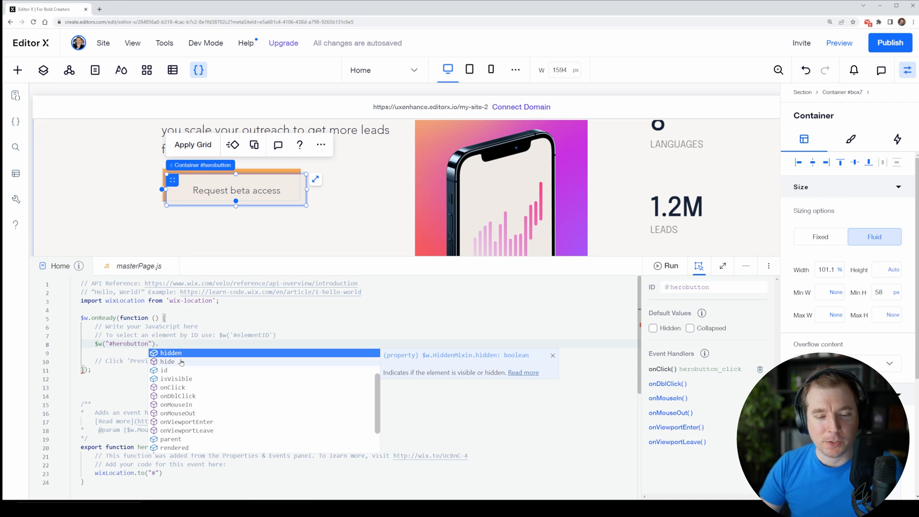
type(".hide")
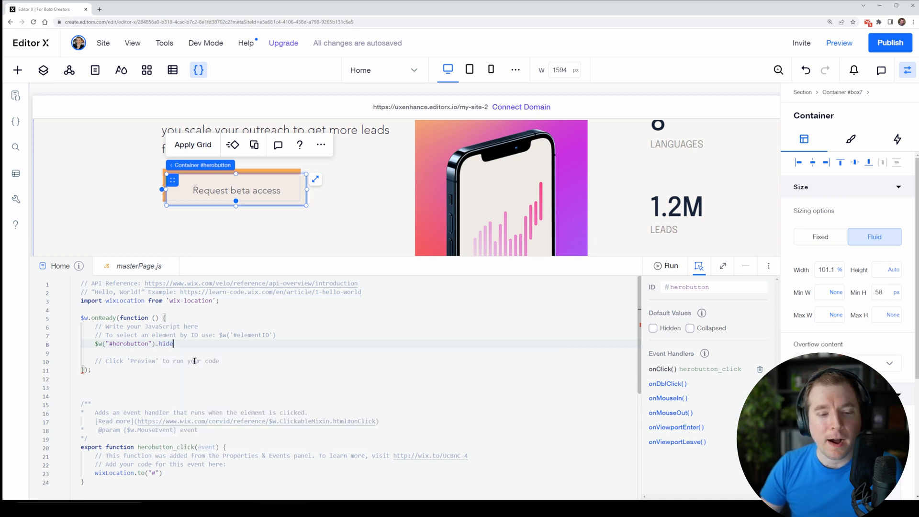
type("();")
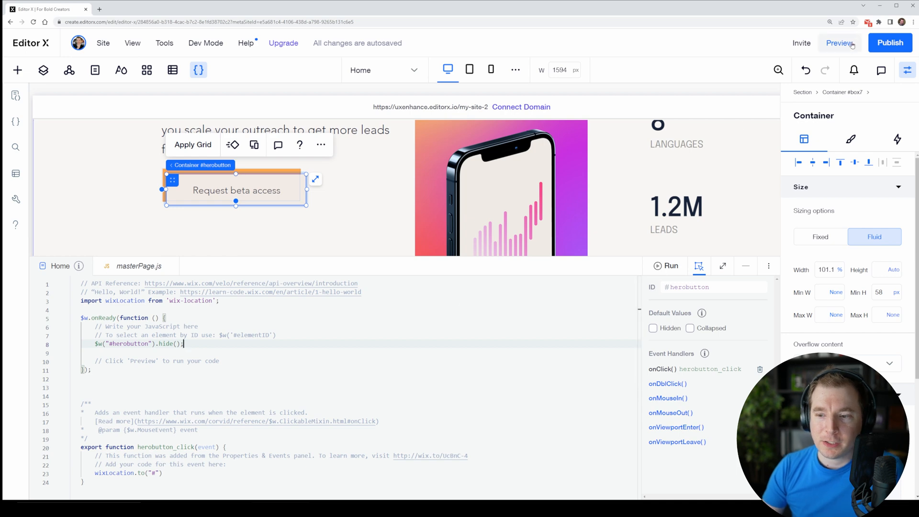
Preview the site to test the herobutton hide code.
left_click(838, 42)
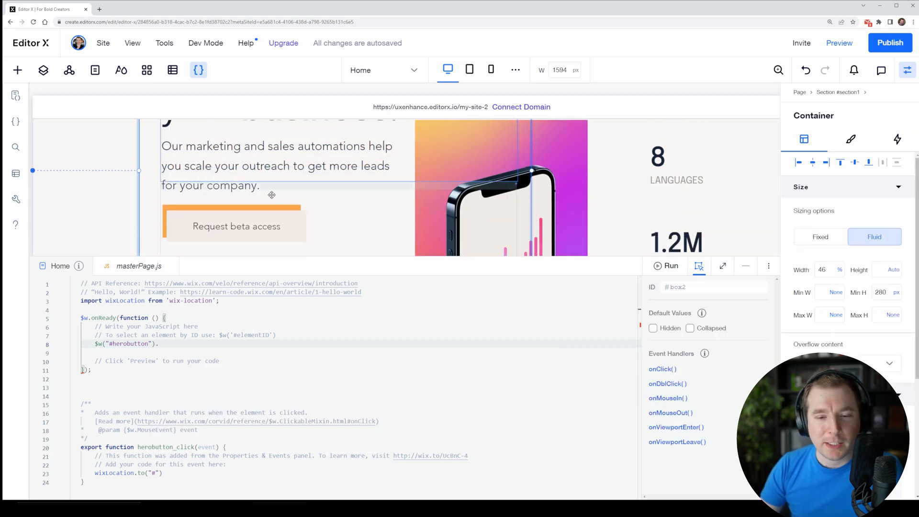
Delete the old herobutton_click code and regenerate an empty onClick handler in Properties & Events.
scroll("down", 3)
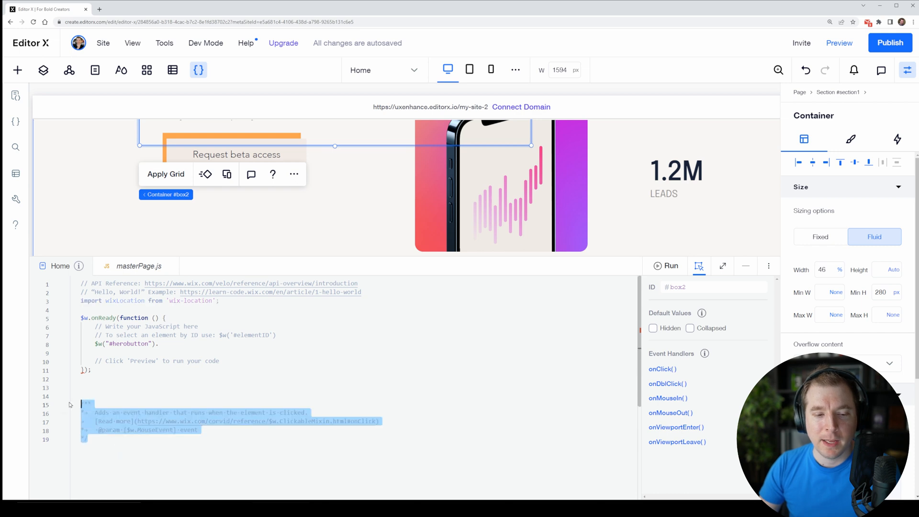
key("Delete")
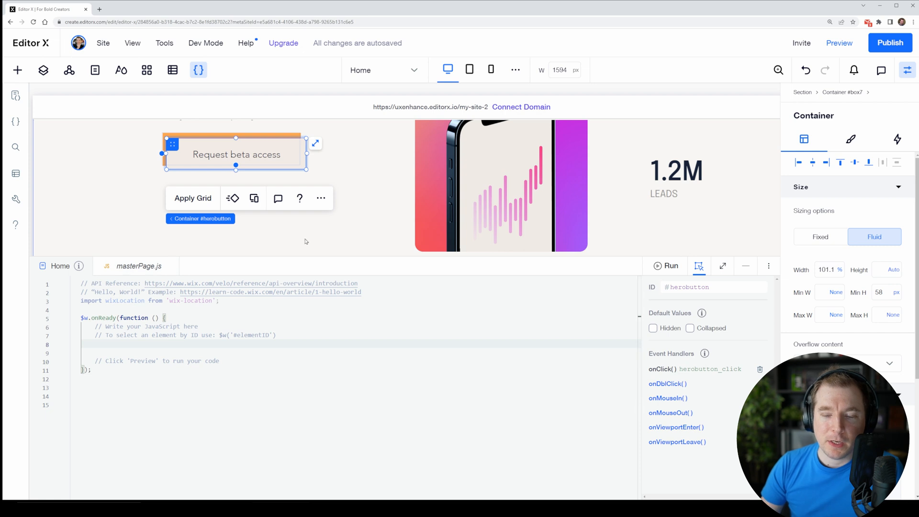
mouse_move(760, 368)
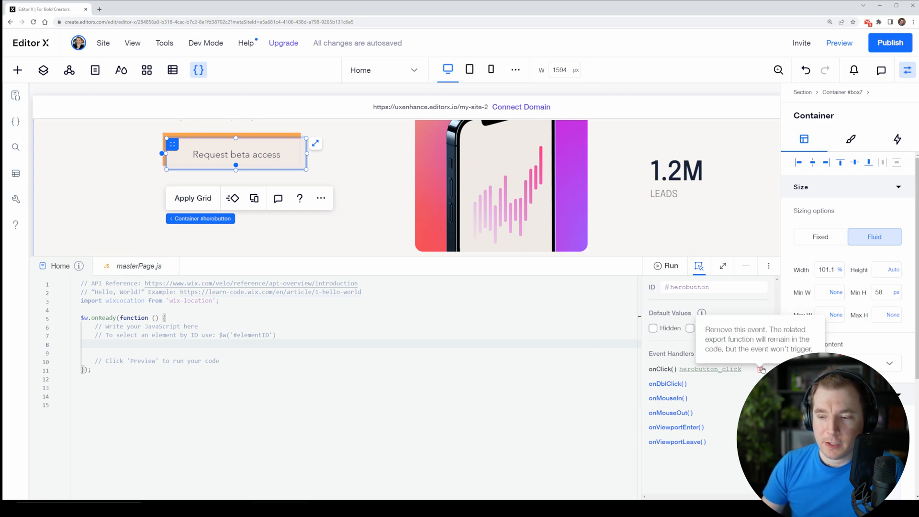
left_click(762, 369)
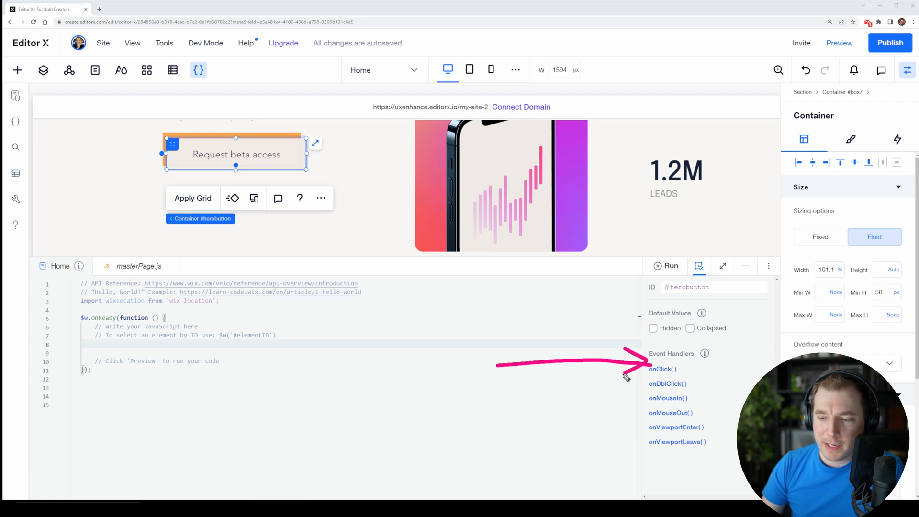
left_click(662, 368)
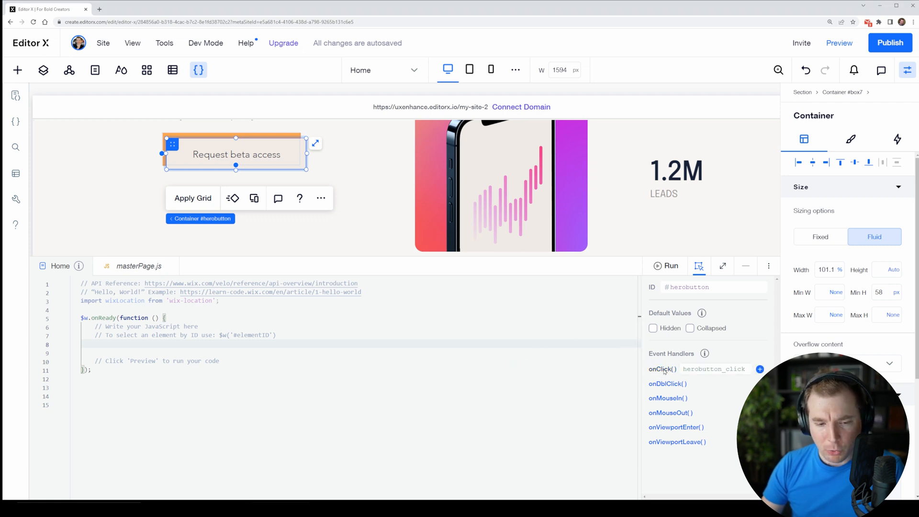
left_click(714, 369)
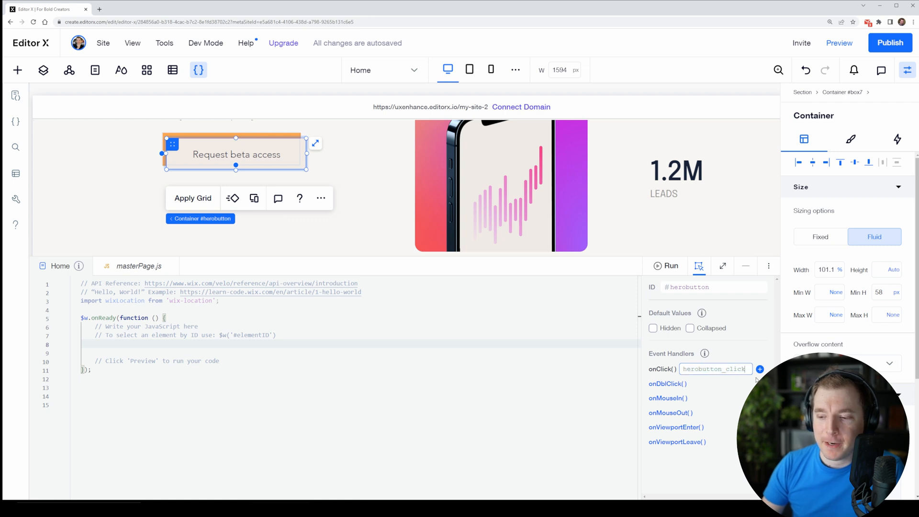
left_click(760, 369)
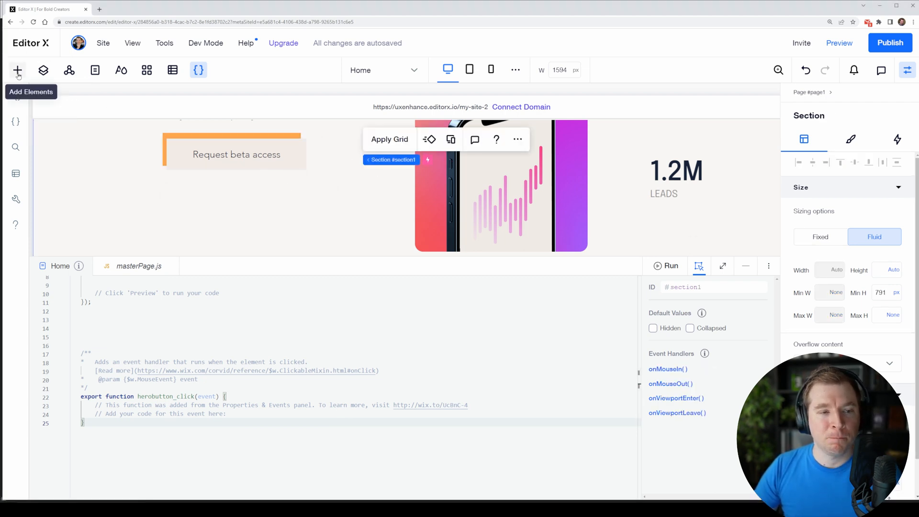
Place a container below the beta access button, colour it orange, and select its Drop Menu text.
left_click(18, 70)
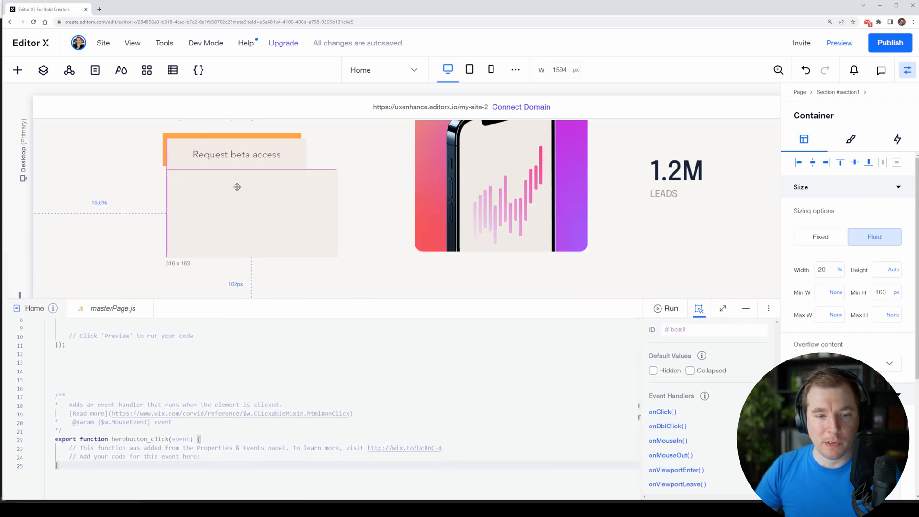
left_click(250, 214)
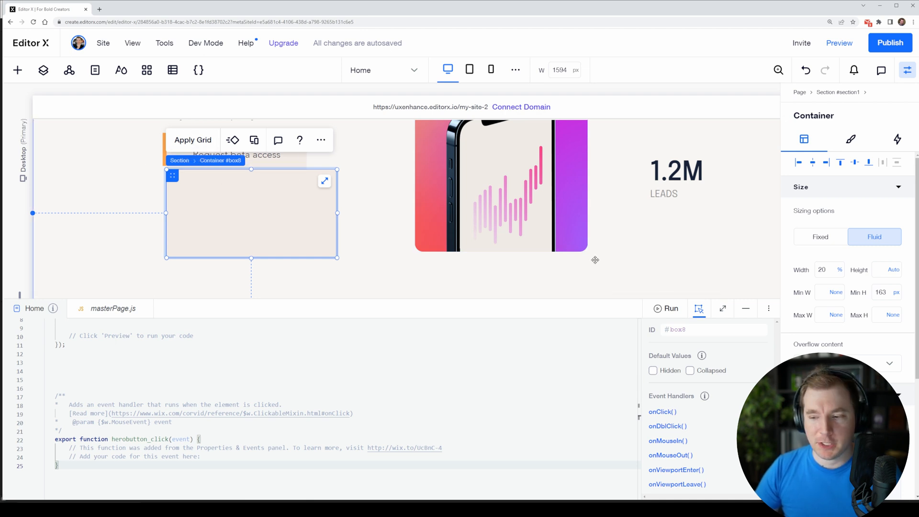
left_click(850, 139)
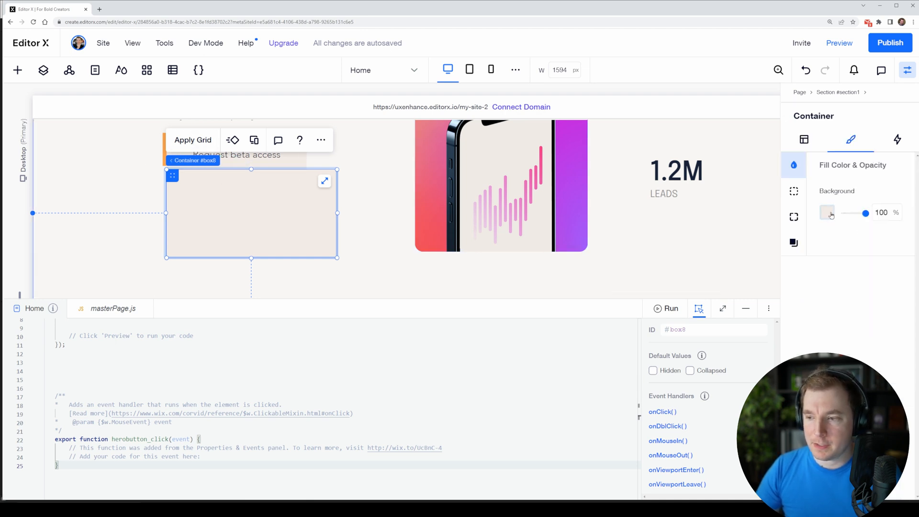
left_click(826, 213)
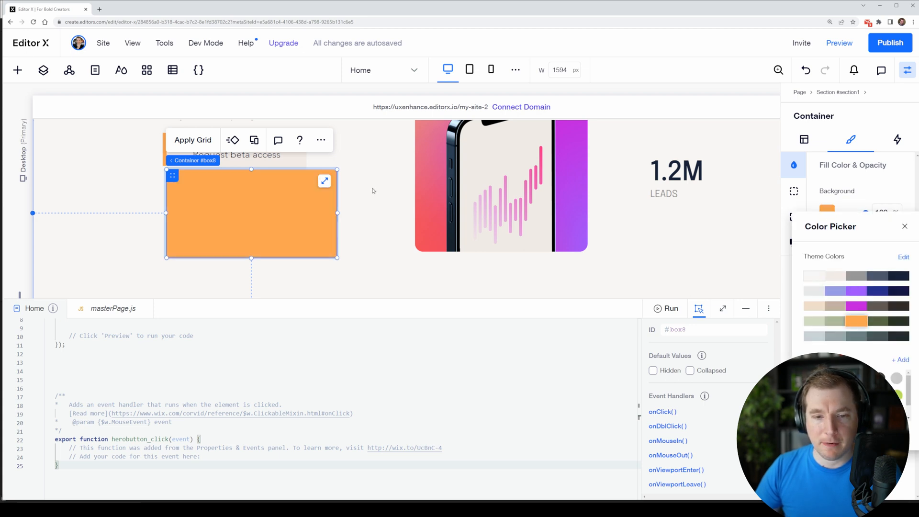
left_click(17, 69)
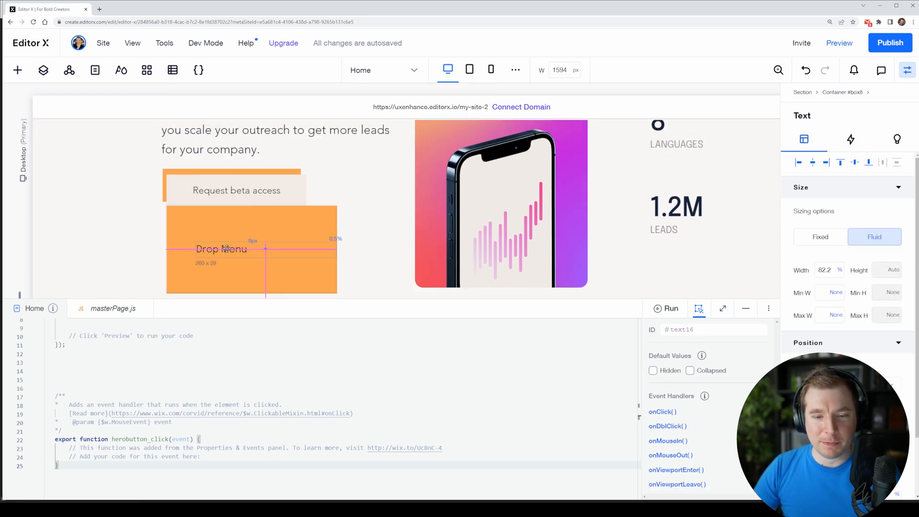
left_click(221, 248)
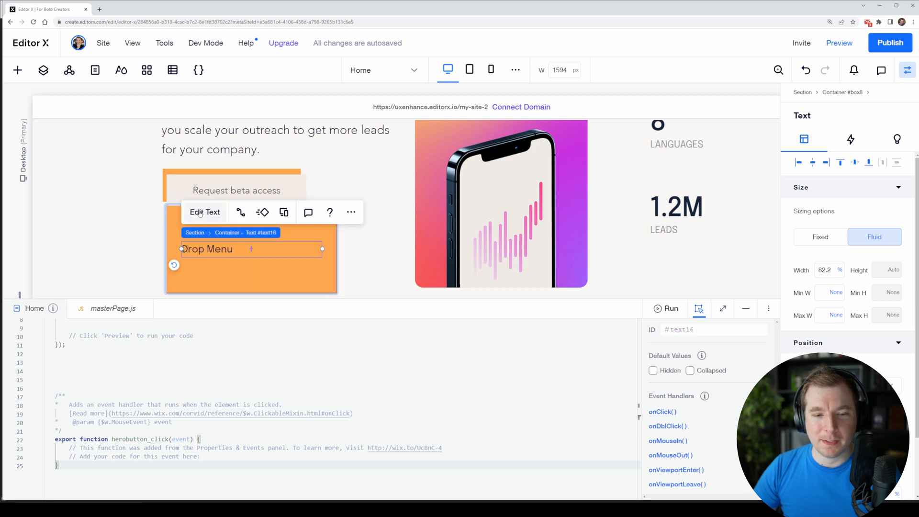
left_click(205, 212)
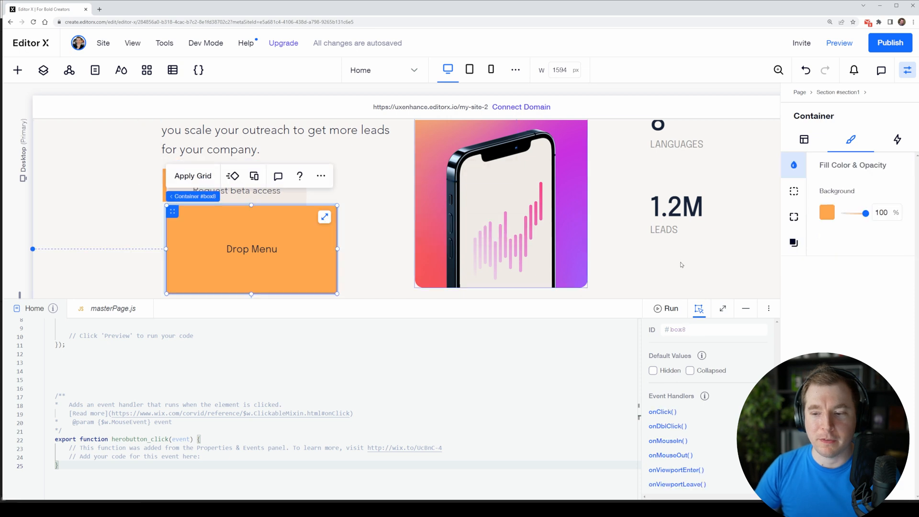
mouse_move(370, 234)
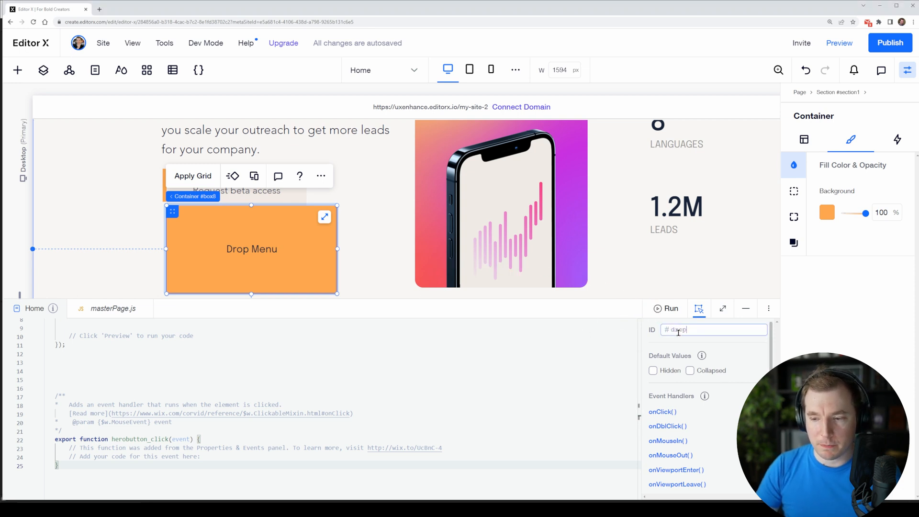
Set the container ID to dropdownmenu, tick Hidden by default, then deselect.
type("dropdownmenu")
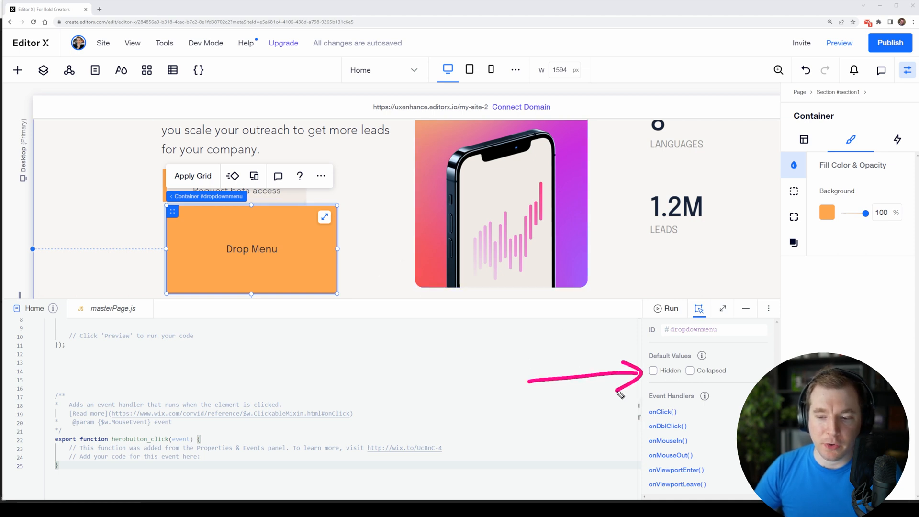
left_click(652, 370)
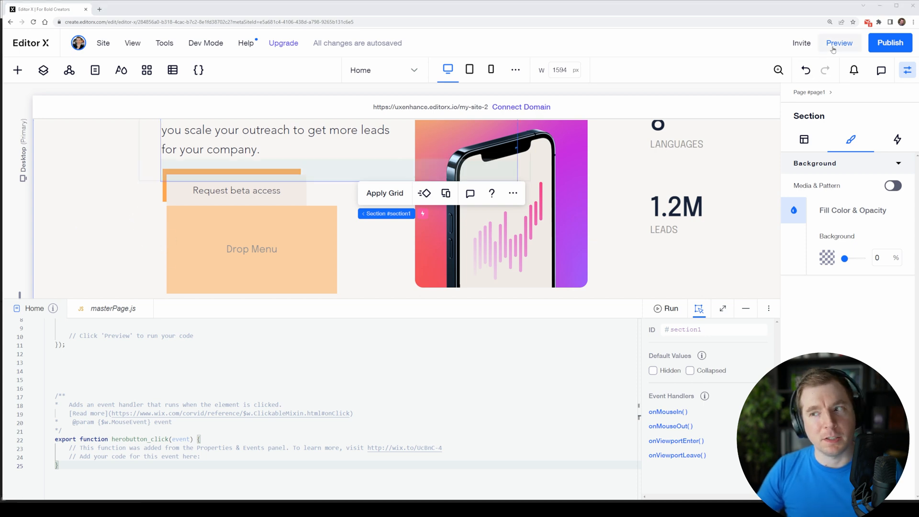
left_click(838, 42)
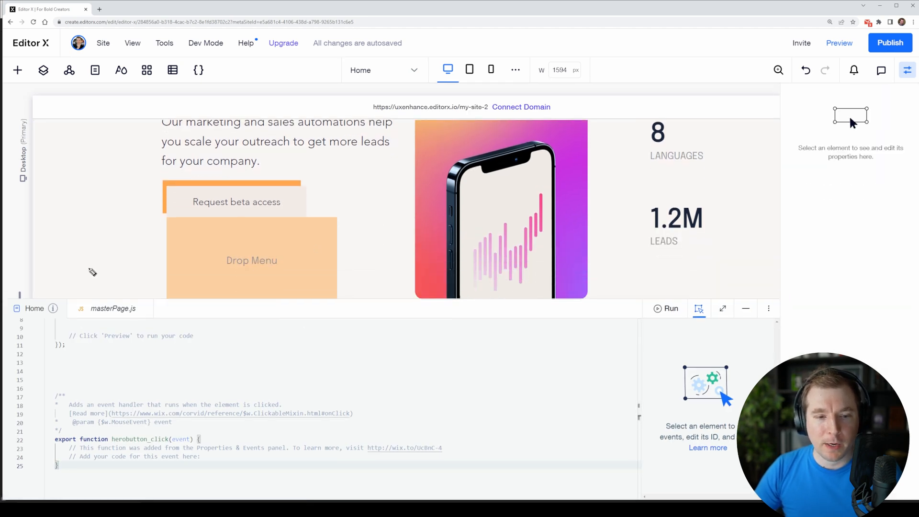
mouse_move(197, 253)
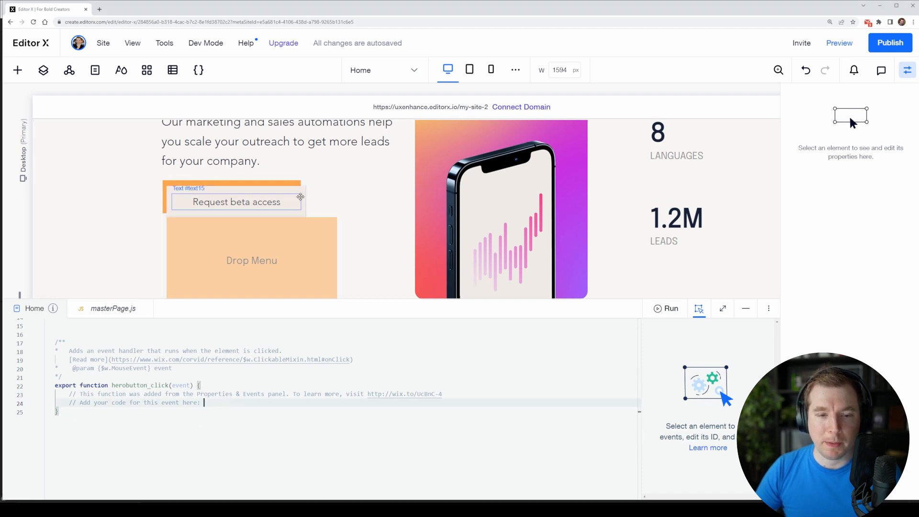
Add $w("#dropdownmenu").show(); to herobutton_click, test it in Preview, and return to editing.
key("enter")
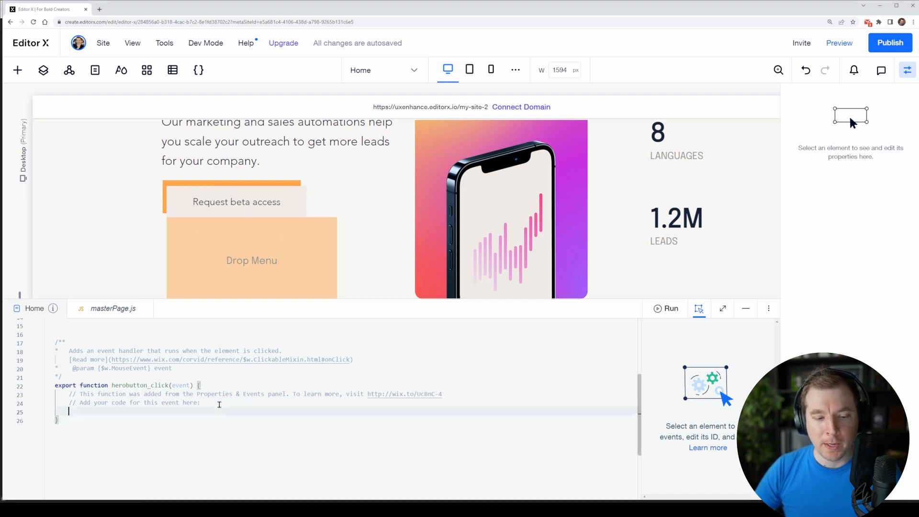
type("$w(\"#dropdownmenu")
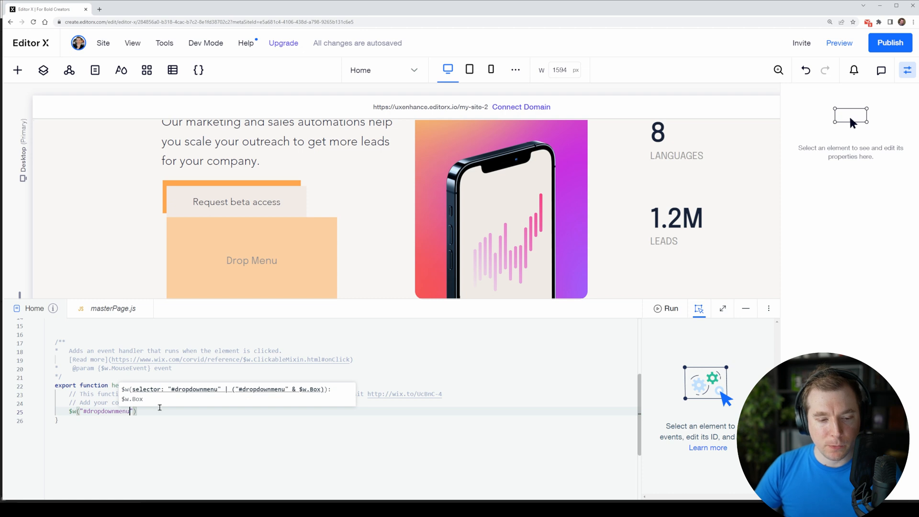
type(".show();")
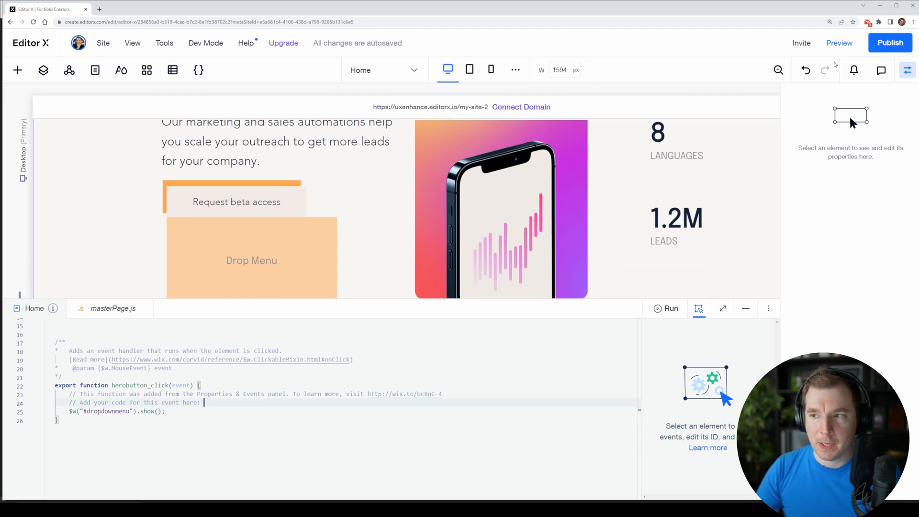
left_click(838, 43)
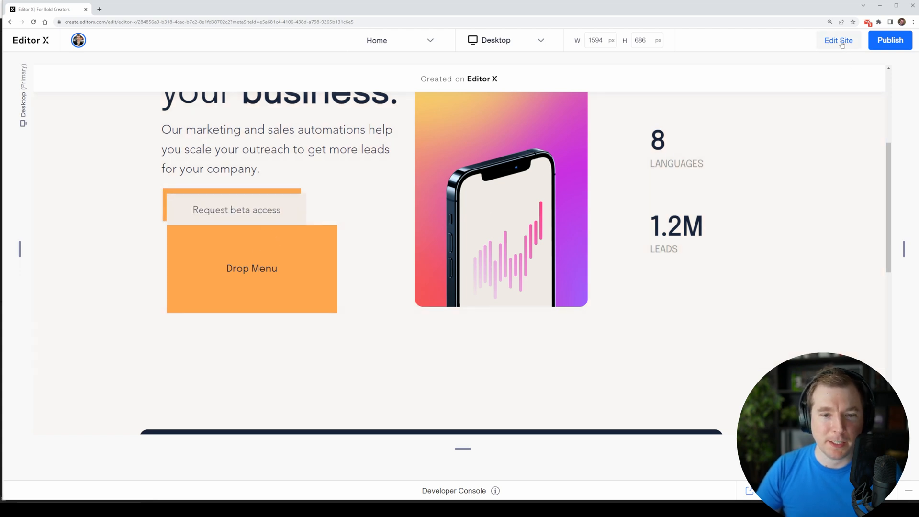
left_click(837, 40)
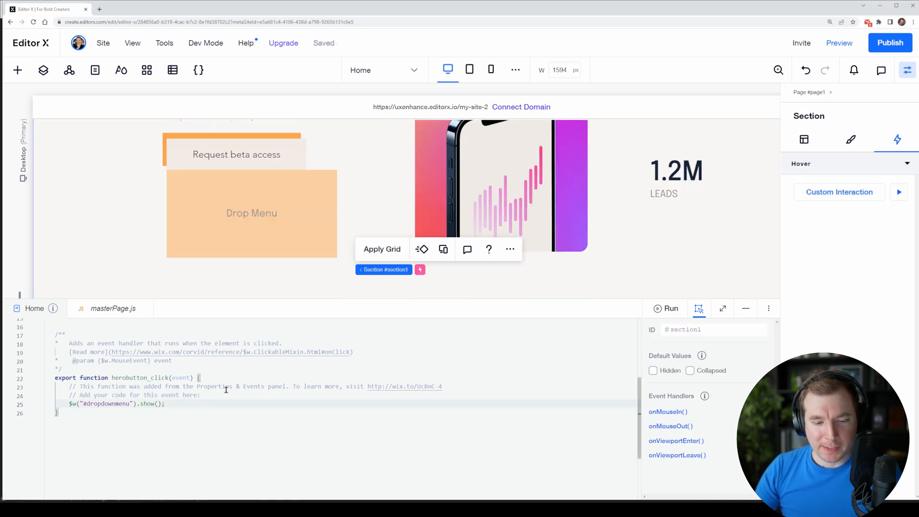
Wrap the show call in an if-hidden show, else hide() block for #dropdownmenu, then preview the site.
type("if($w(\"#dropdownmenu\").")
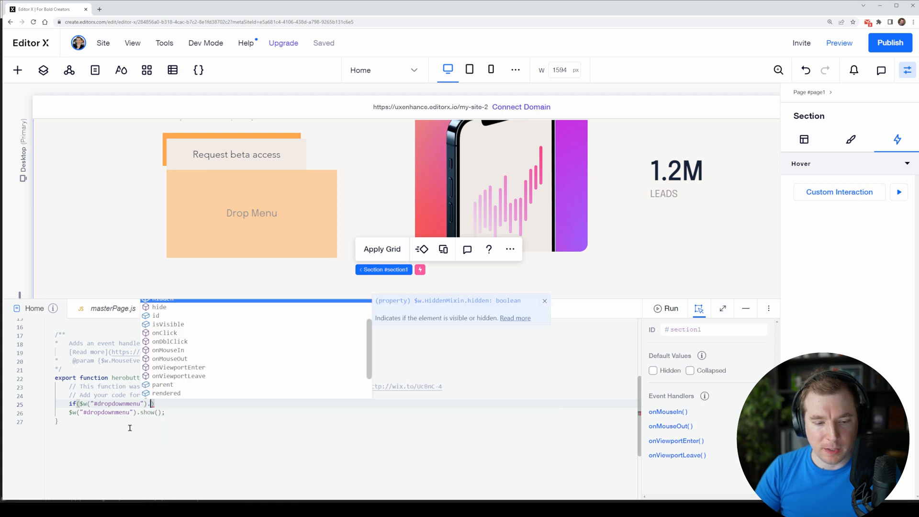
type("hidden){")
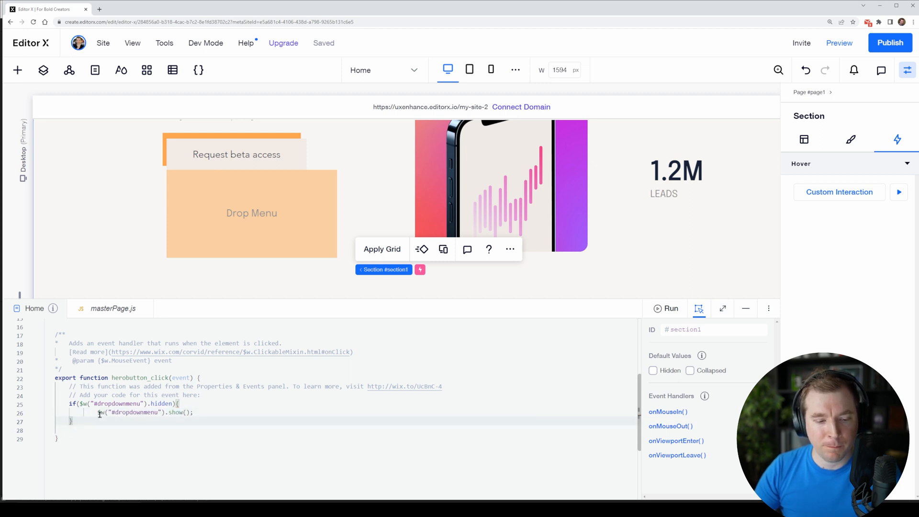
type("else {")
left_click(346, 430)
type("$w(\"#dropdownmenu\").hide();")
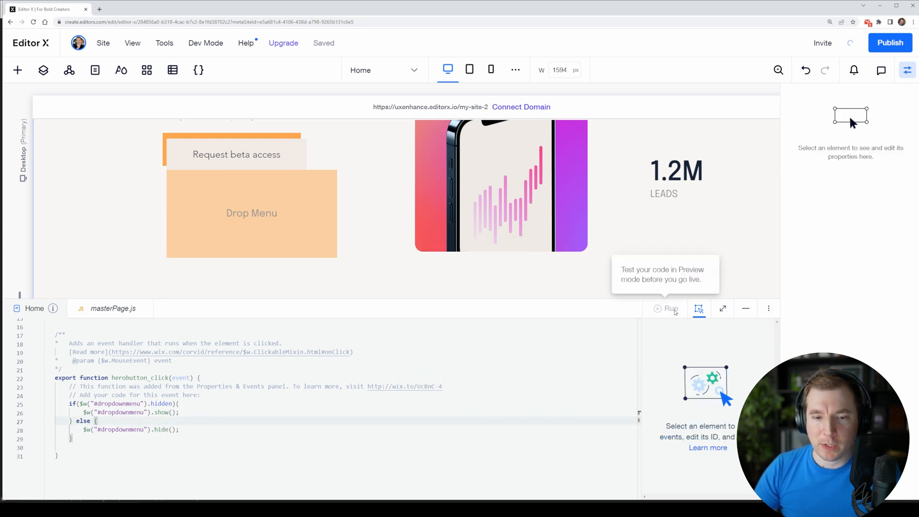
left_click(670, 308)
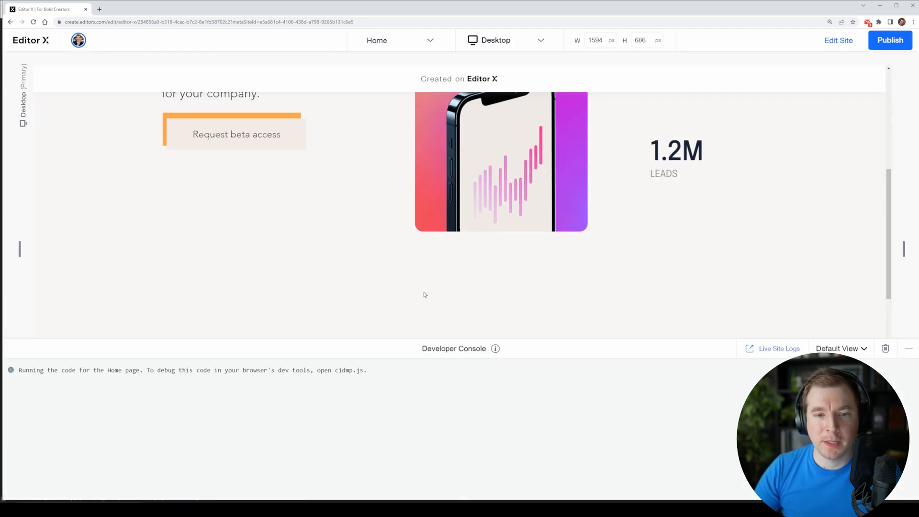